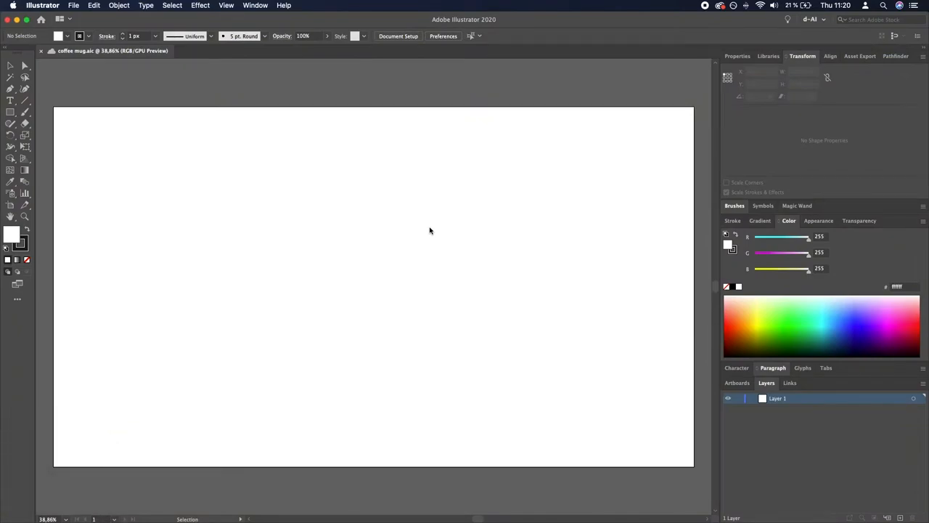
mouse_move(493, 253)
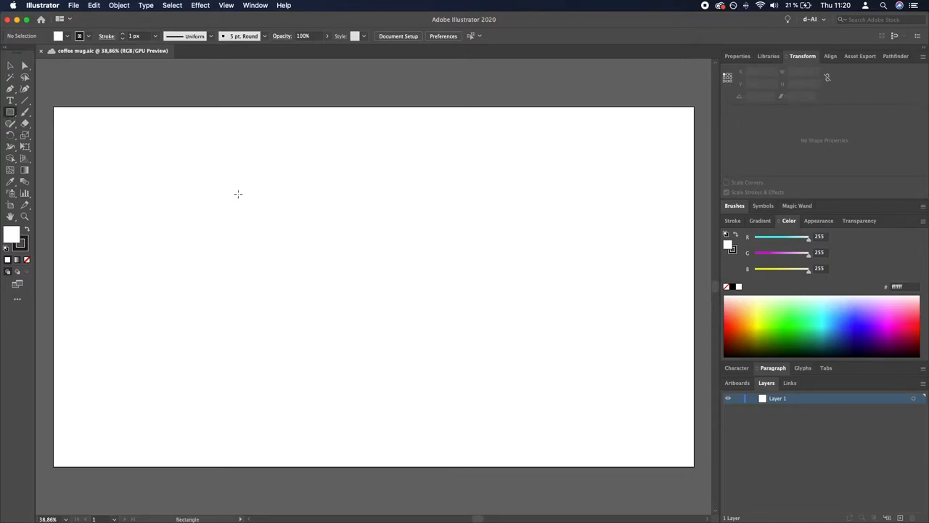
Draw a square outline near the artboard centre for the cup body and deselect it.
left_click_drag(238, 195, 262, 218)
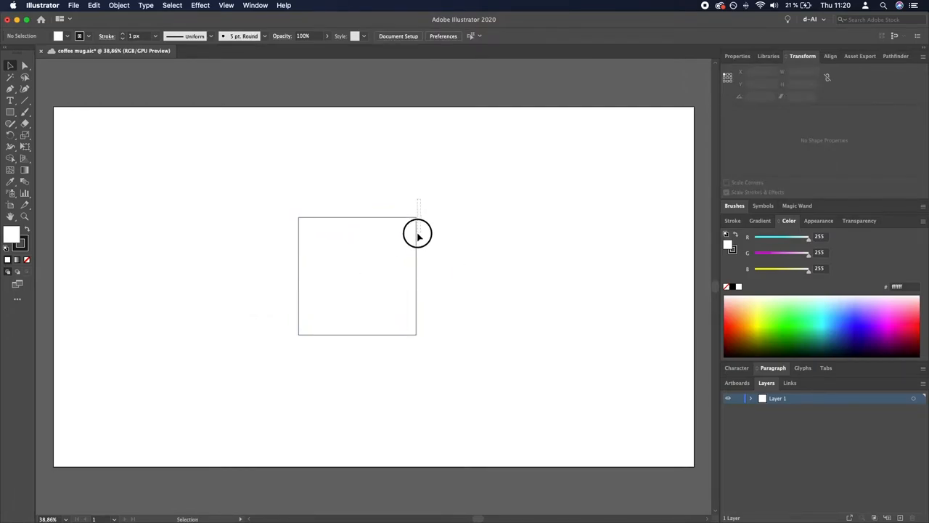
left_click(122, 6)
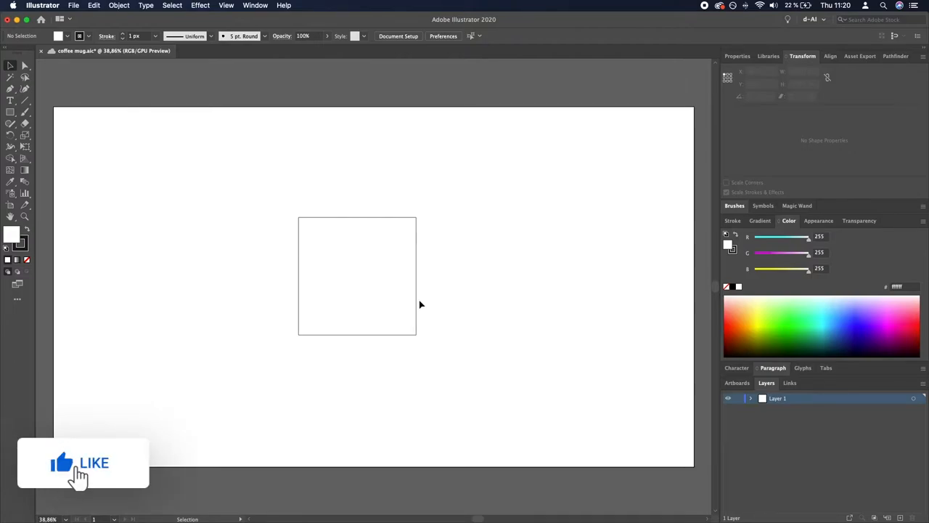
left_click(81, 468)
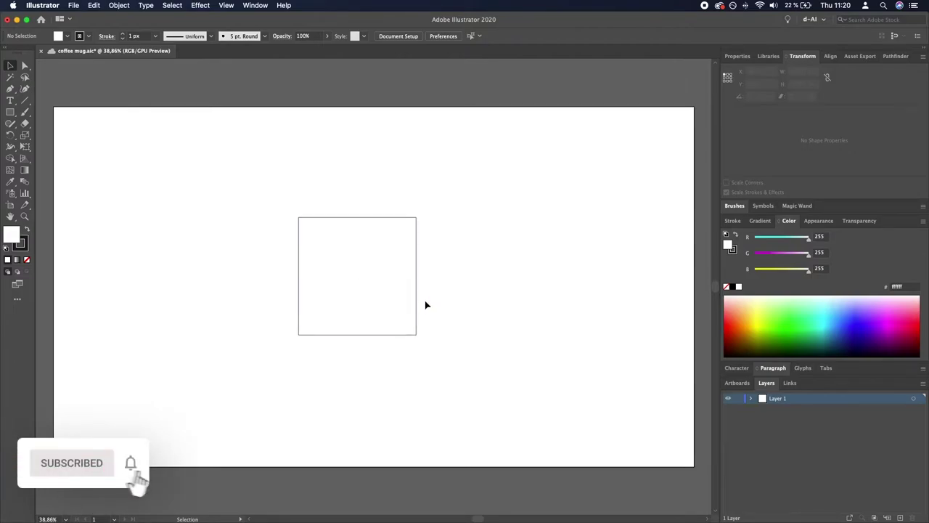
left_click(357, 276)
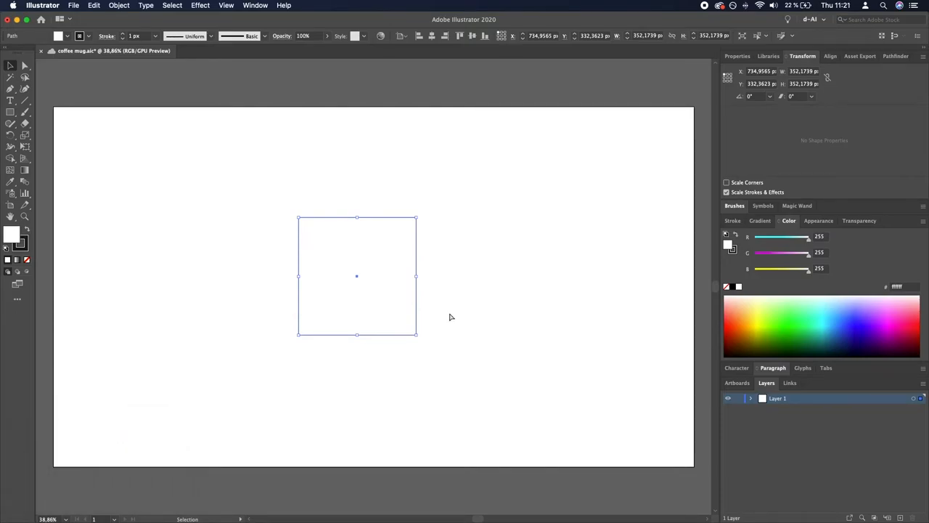
Round the square's bottom corners fully into a U-shaped cup outline.
left_click(23, 65)
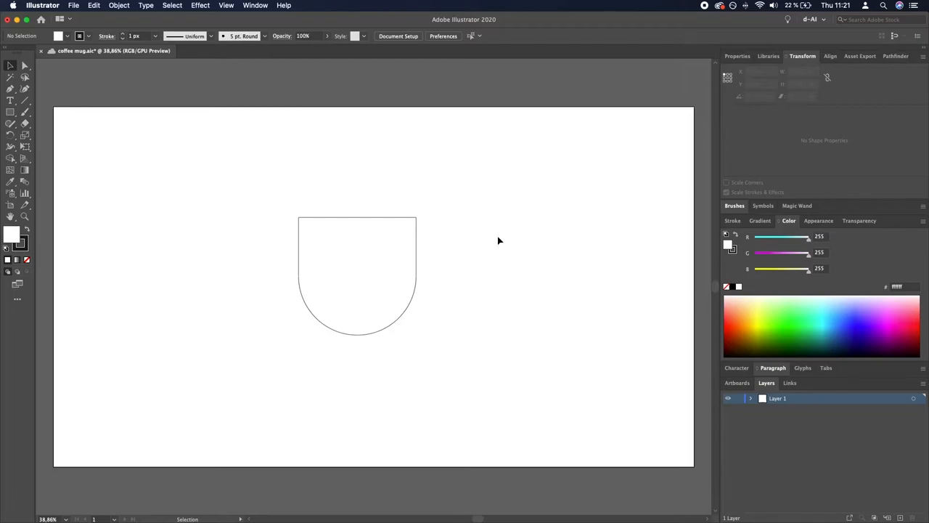
left_click(12, 114)
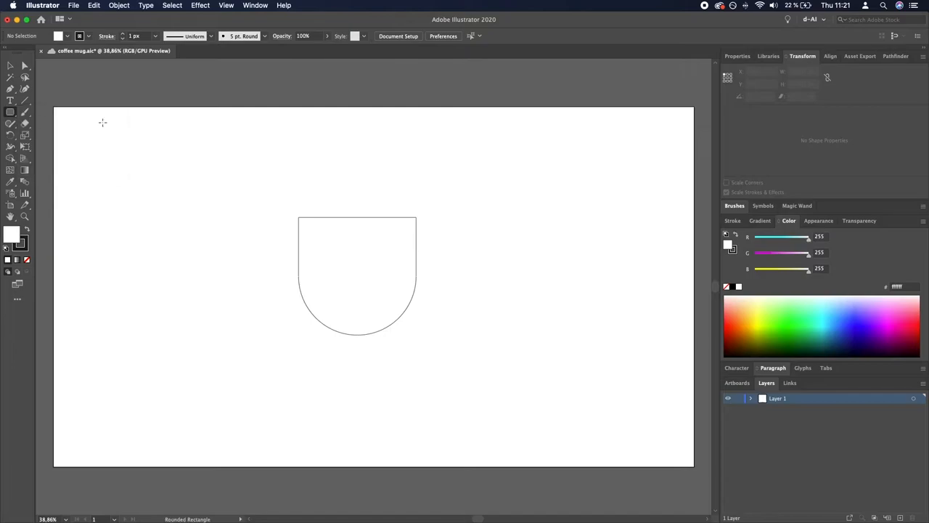
Draw a rounded rectangle right of the cup with fully semicircular ends, forming a pill.
left_click_drag(450, 231, 540, 285)
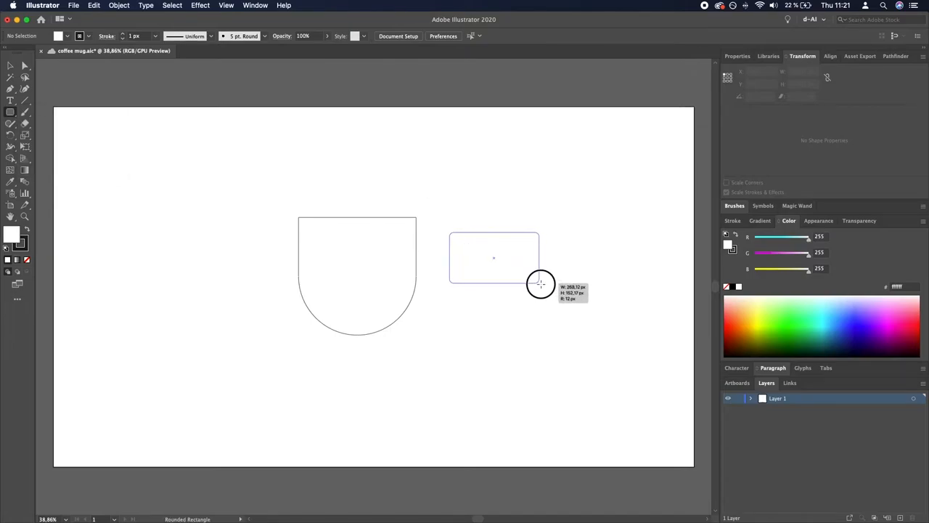
left_click_drag(450, 232, 549, 283)
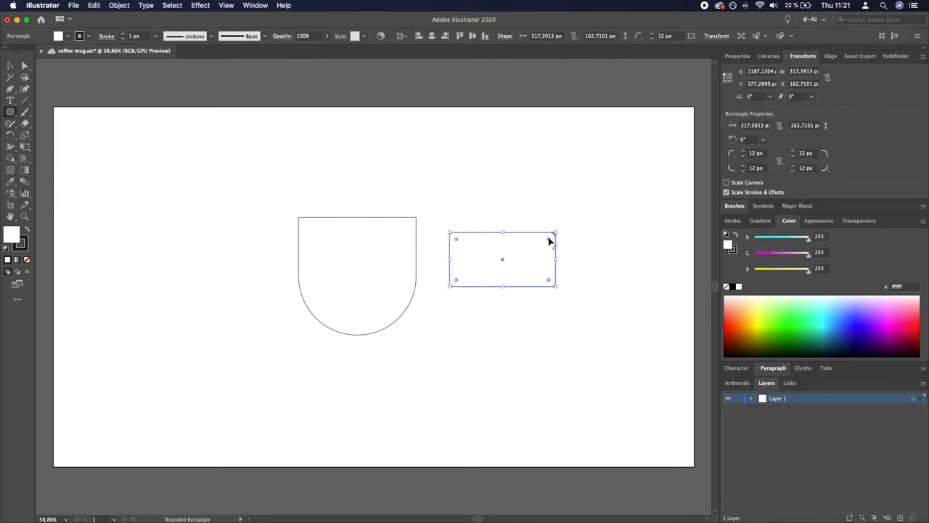
left_click_drag(554, 234, 529, 260)
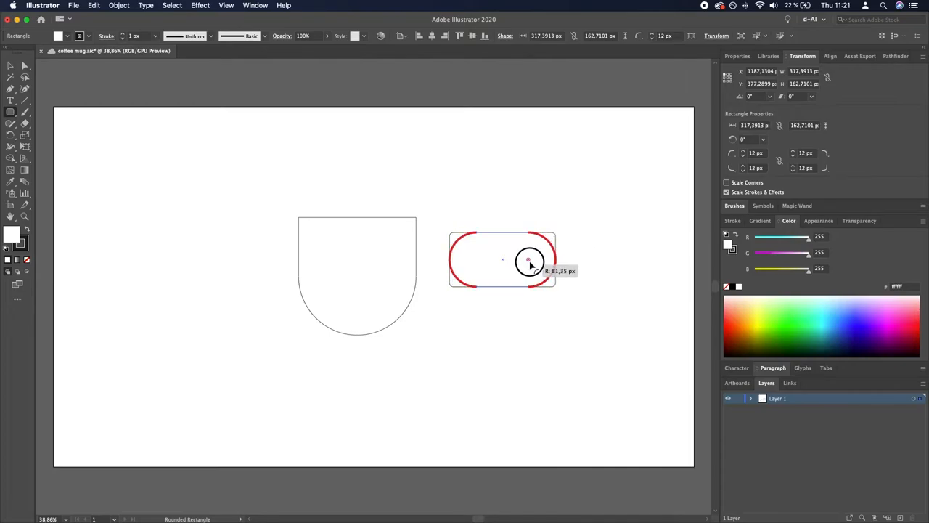
left_click_drag(528, 260, 520, 272)
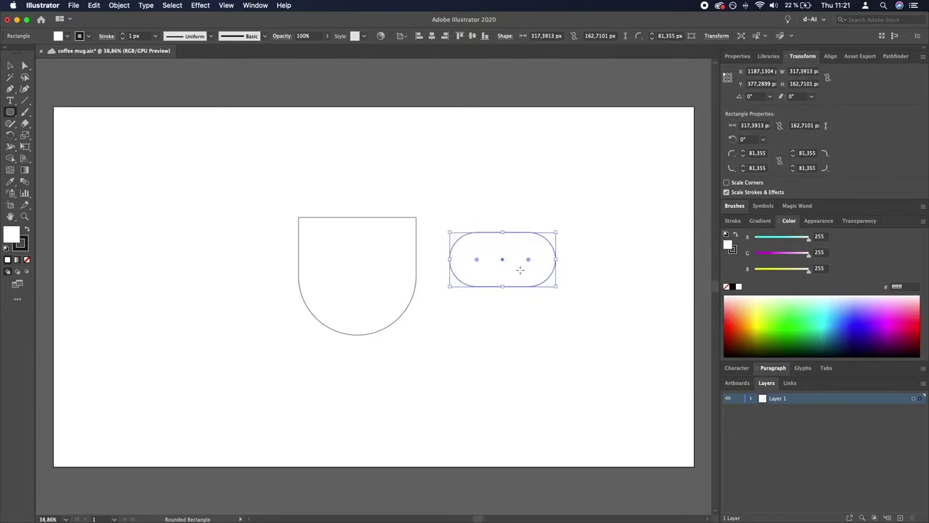
left_click(467, 220)
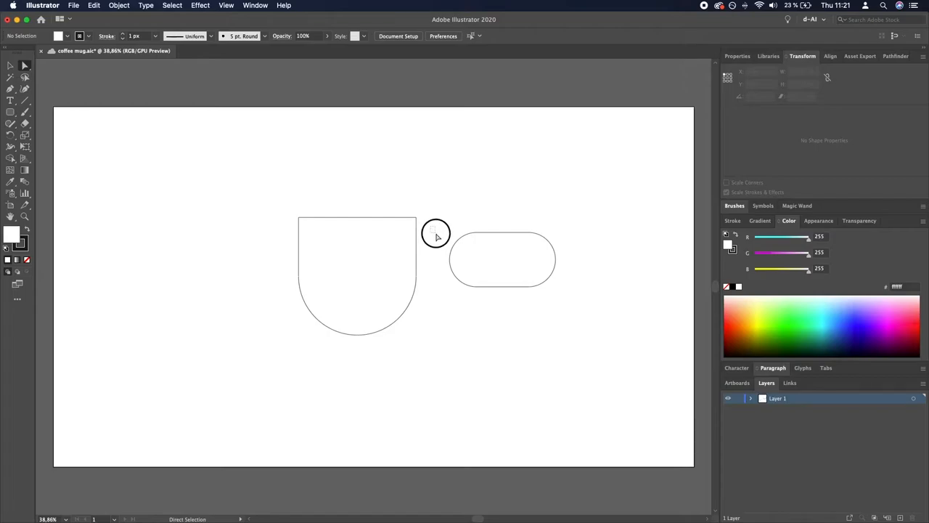
Delete the pill's left anchor points, leaving the right rounded end as a handle curve.
left_click_drag(435, 233, 468, 296)
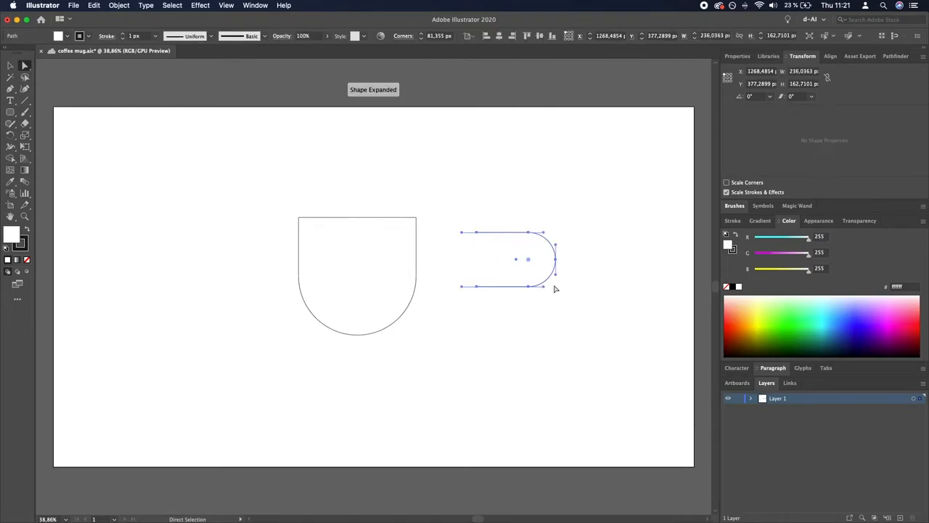
left_click(443, 254)
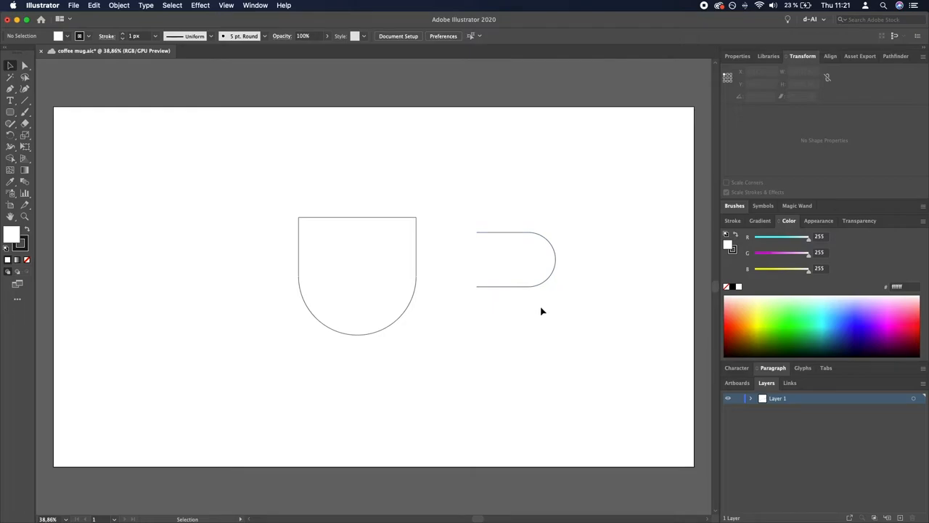
mouse_move(455, 215)
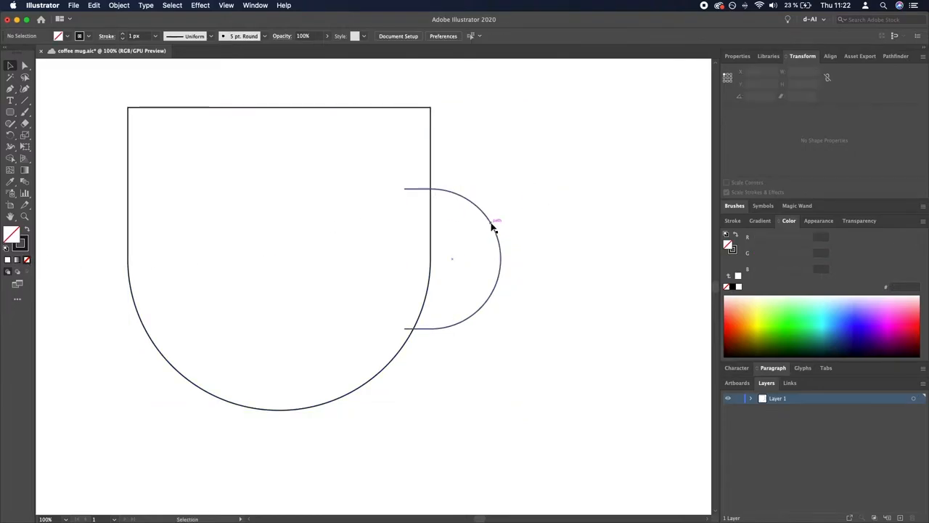
Move the handle against the cup's right side and join its lower end to the outline.
left_click(494, 221)
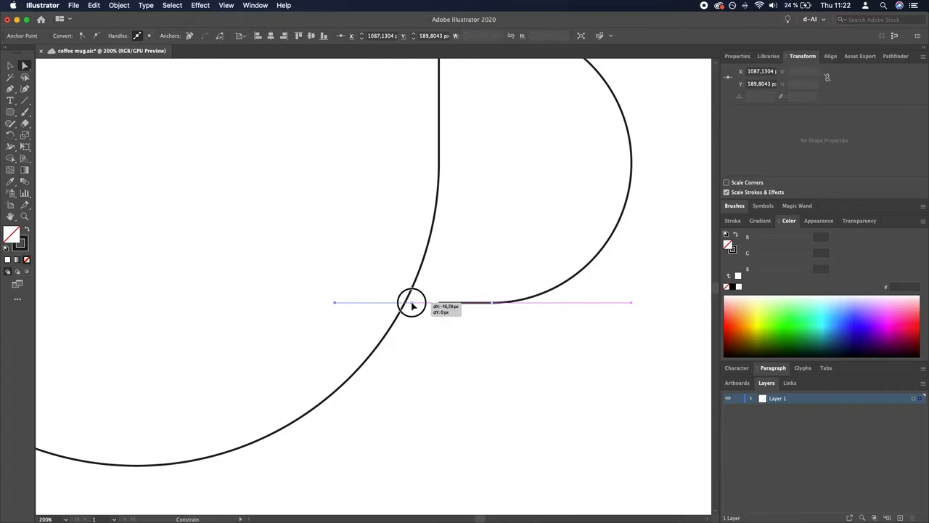
left_click_drag(413, 303, 405, 300)
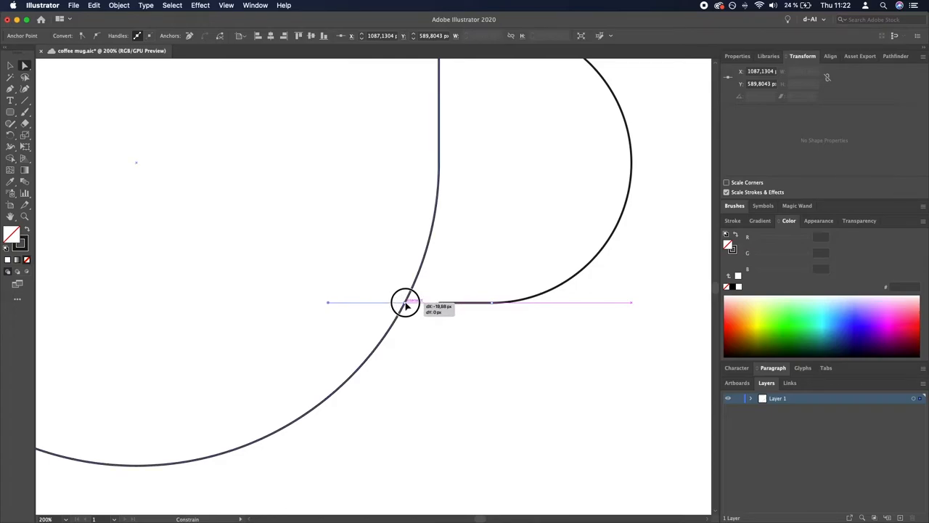
left_click_drag(406, 300, 406, 301)
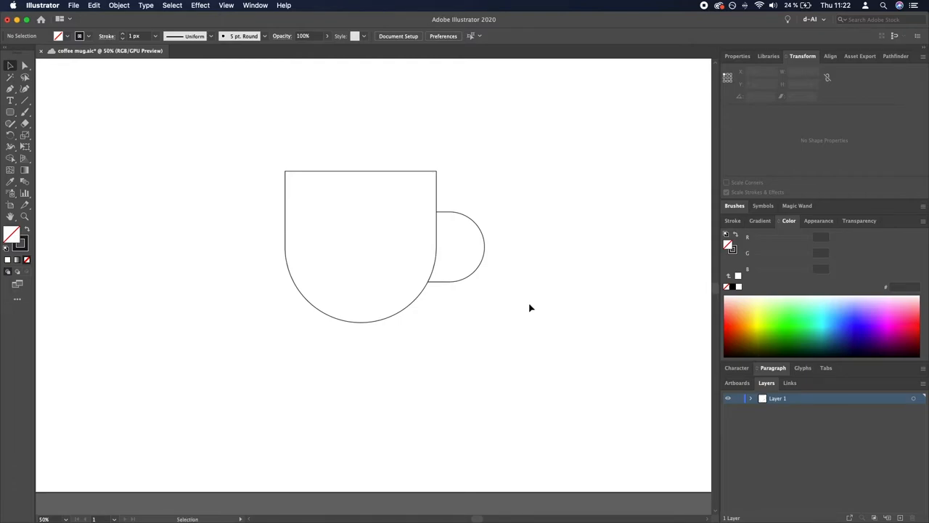
mouse_move(543, 296)
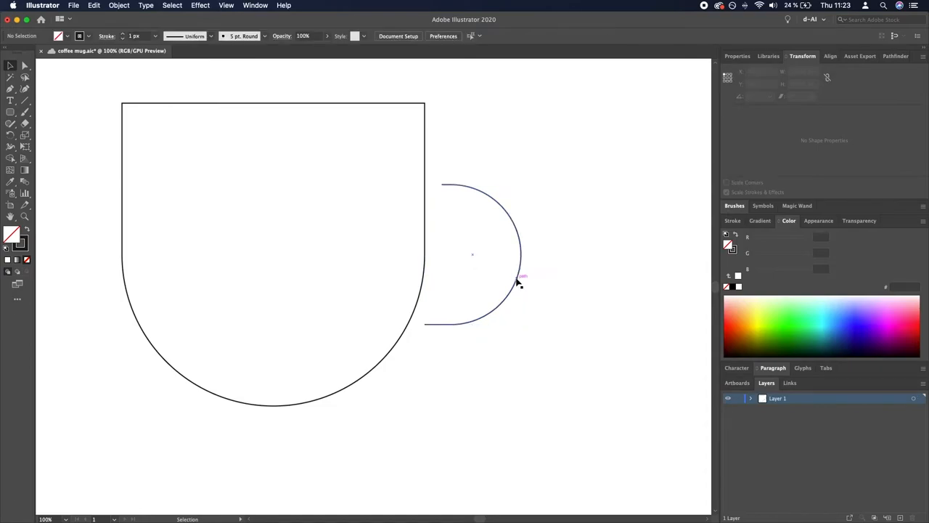
Nudge the handle's anchors flush with the cup's right edge and deselect.
left_click(516, 278)
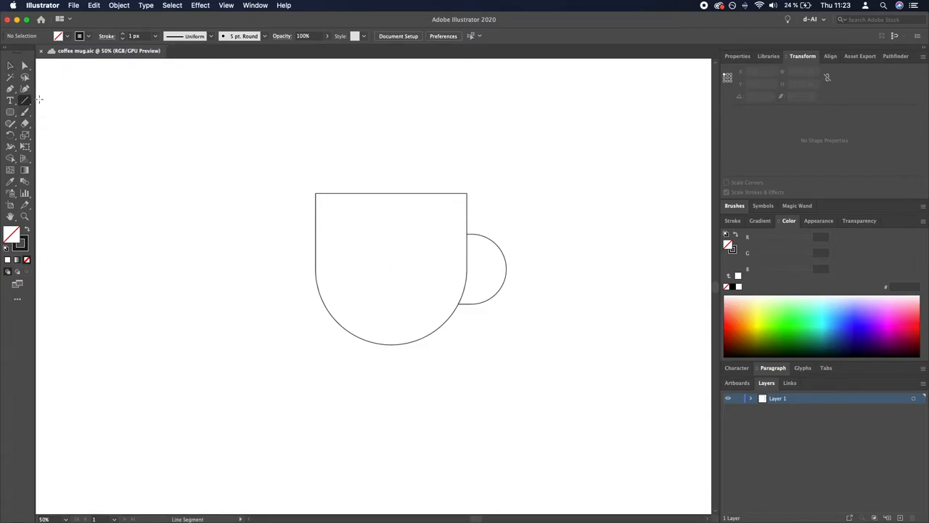
Draw a horizontal saucer line beneath the cup and nudge it right to centre it.
left_click_drag(316, 346, 522, 346)
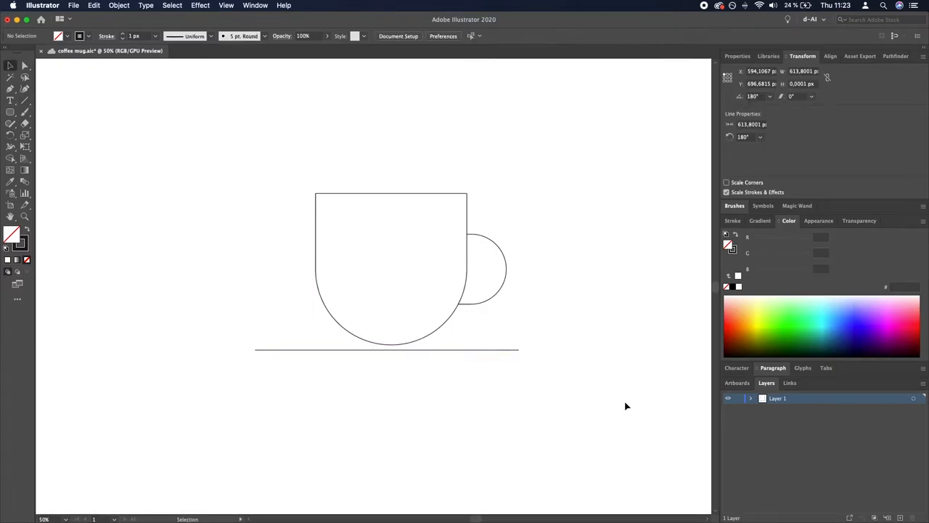
left_click(572, 400)
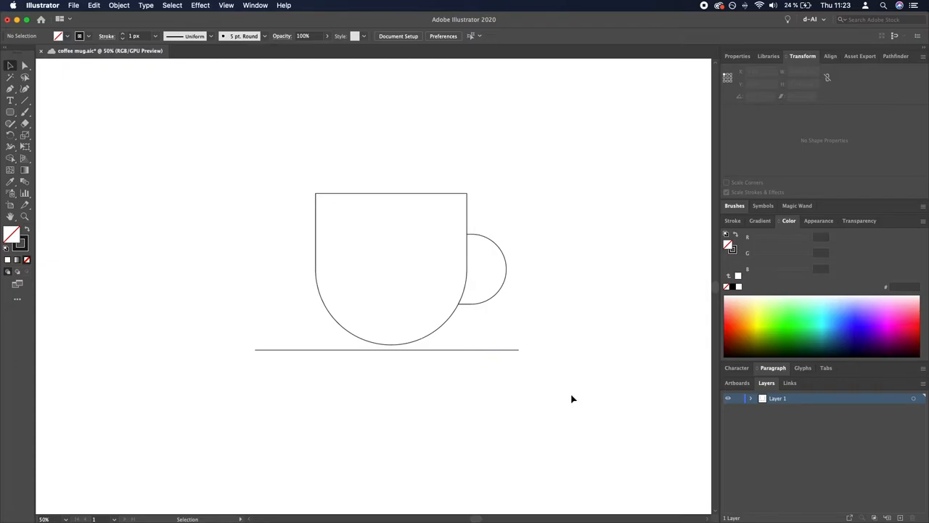
left_click(386, 350)
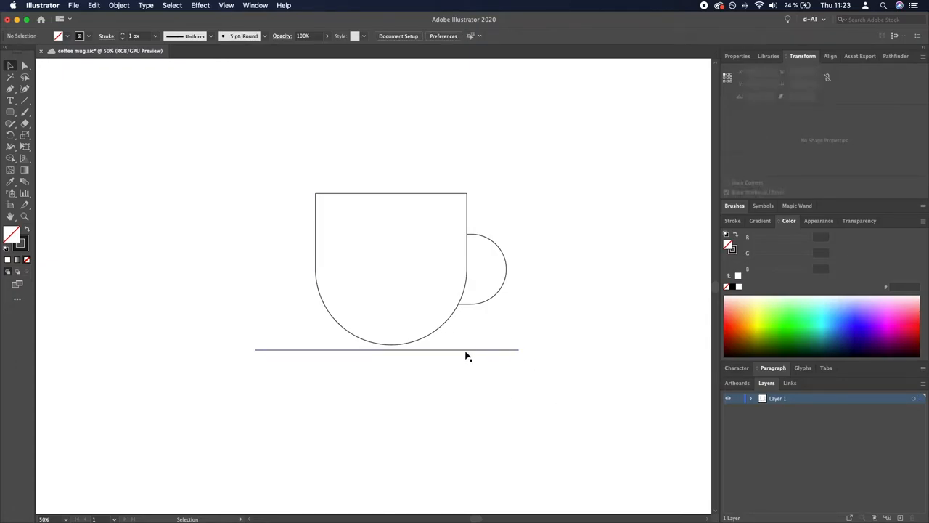
left_click(386, 350)
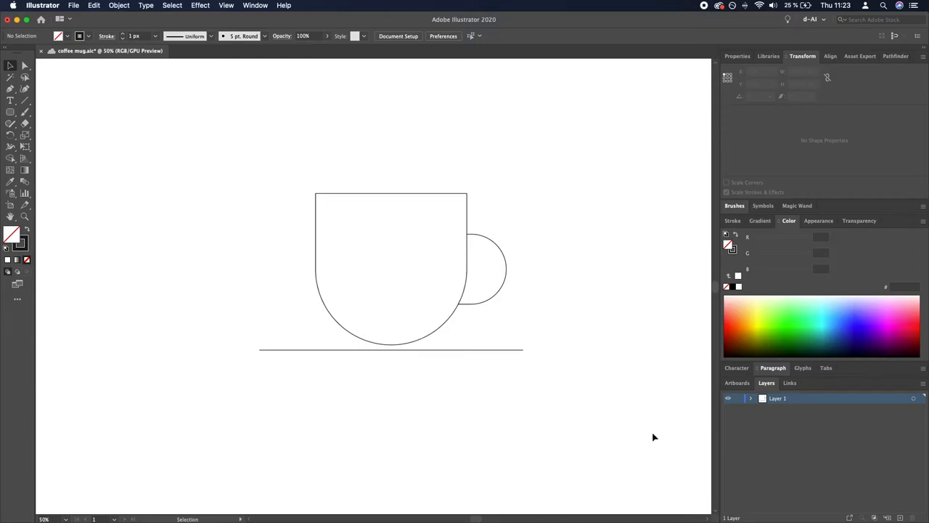
mouse_move(645, 316)
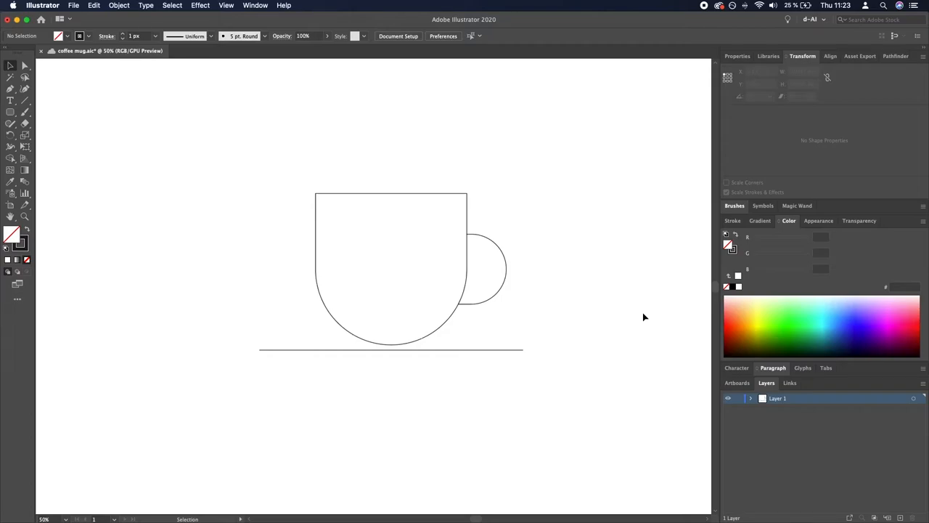
Draw a short horizontal line above the cup and expand it into an editable path.
left_click_drag(641, 316, 520, 299)
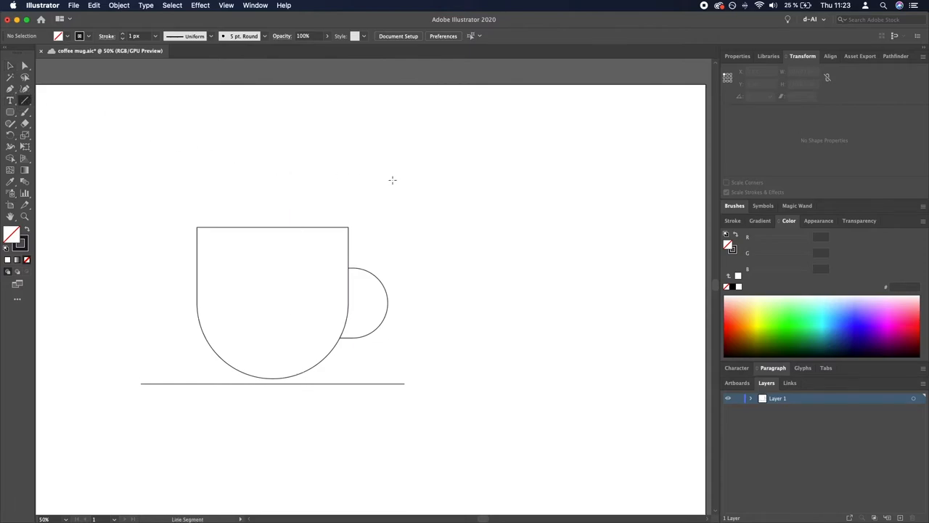
left_click_drag(420, 197, 525, 197)
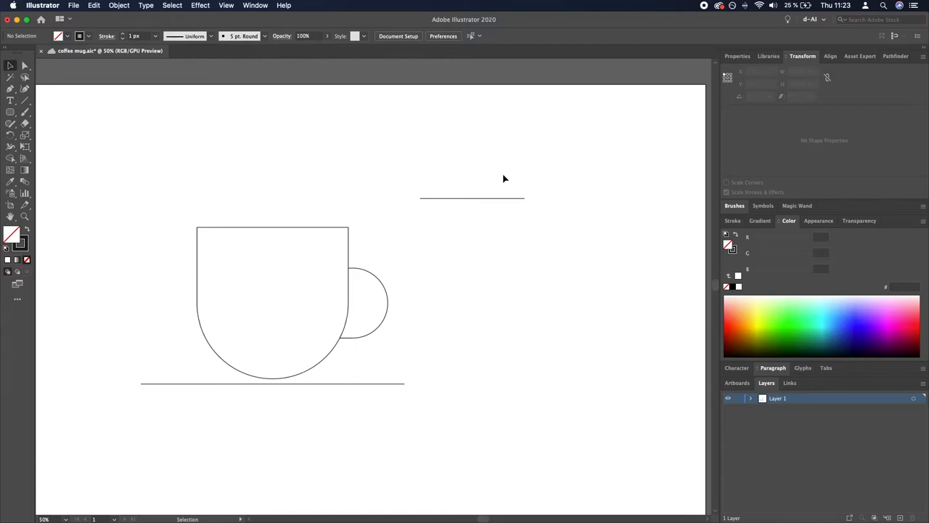
left_click(120, 6)
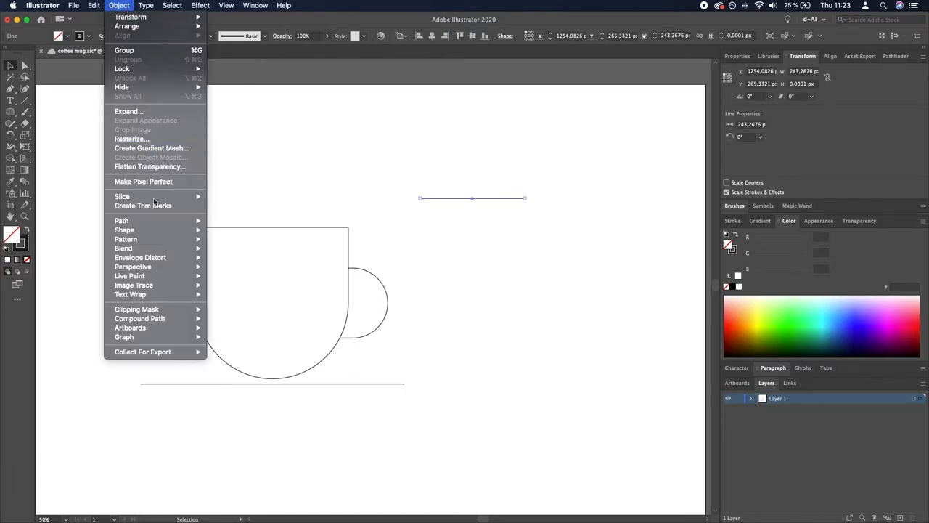
left_click(587, 283)
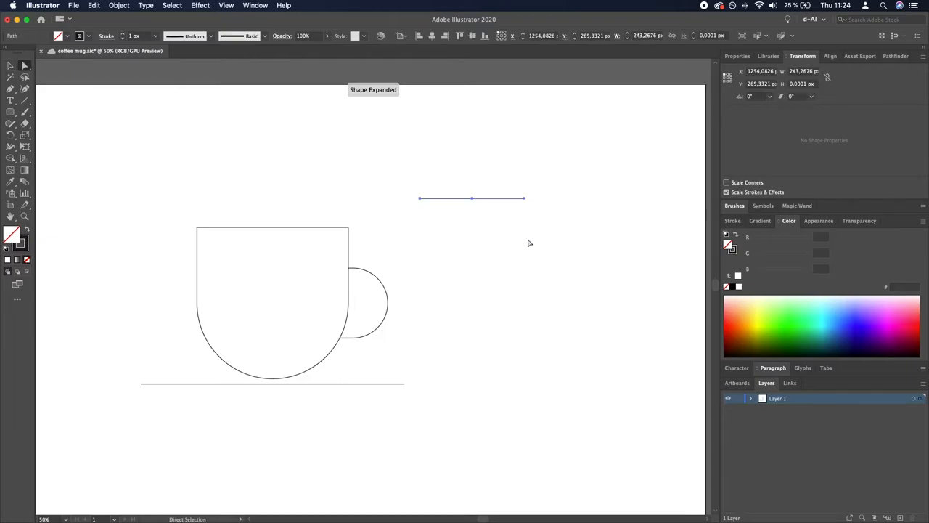
left_click(119, 6)
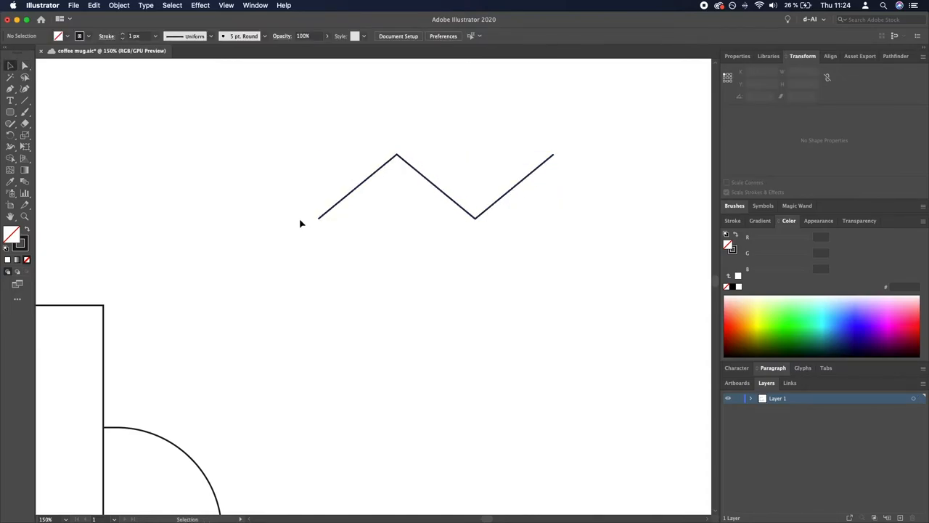
mouse_move(299, 244)
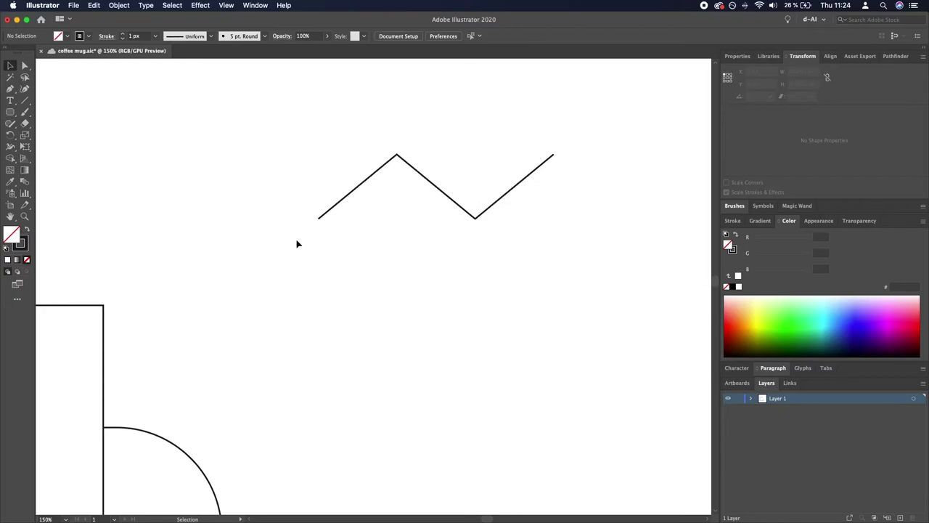
Round the zigzag's bend points into a smooth wavy steam curve.
left_click(511, 194)
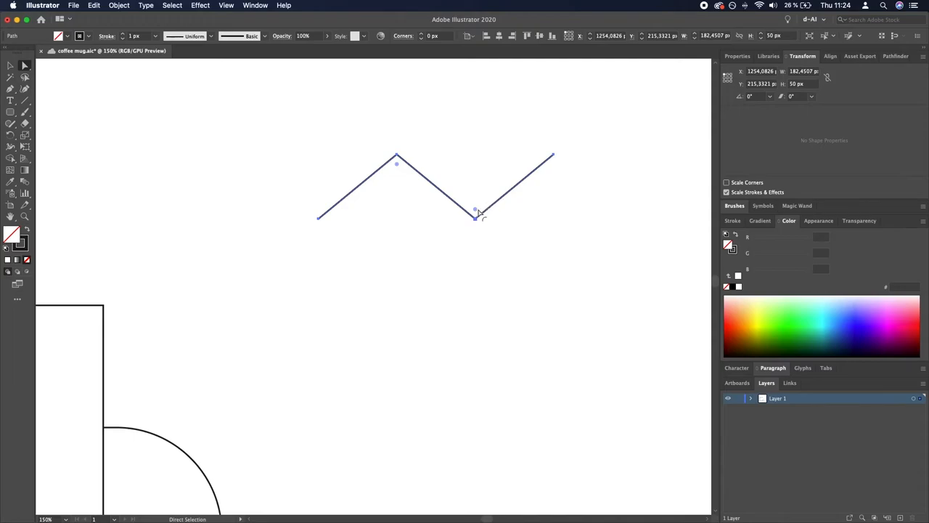
left_click_drag(476, 218, 476, 182)
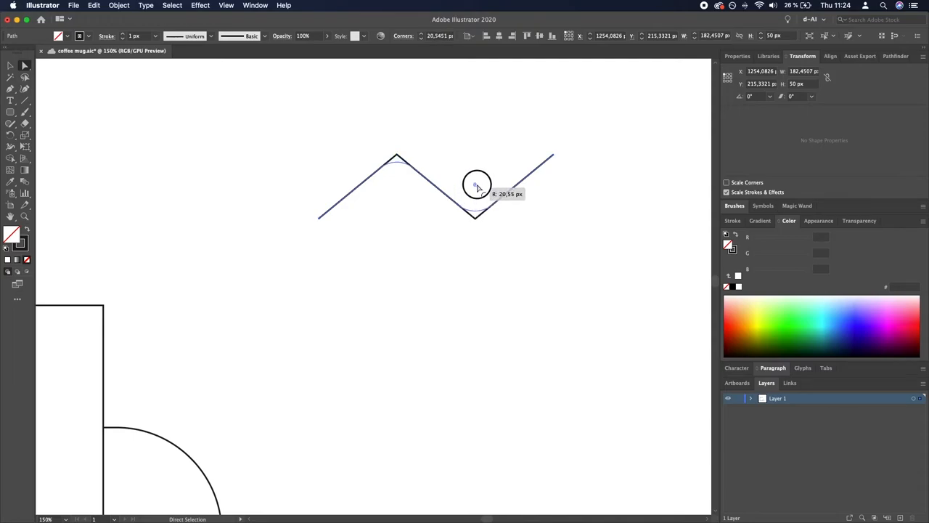
left_click_drag(476, 183, 476, 128)
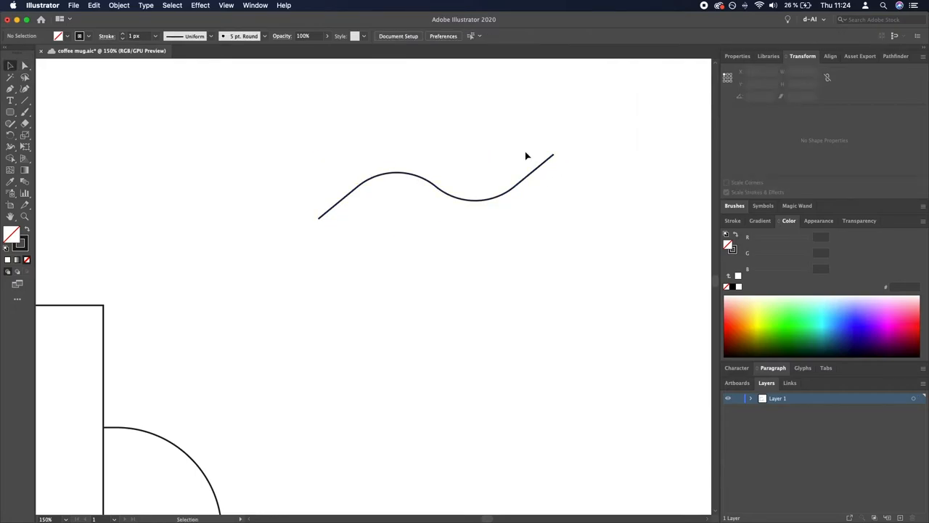
mouse_move(296, 227)
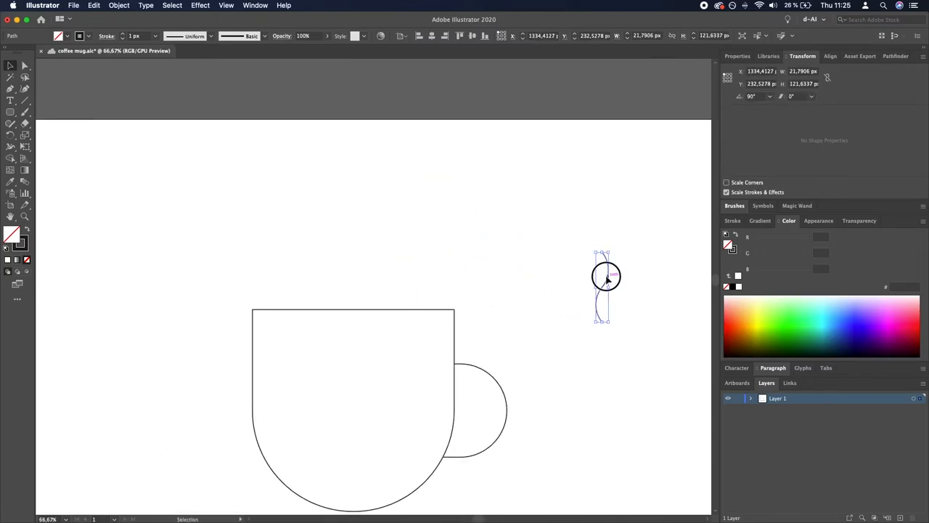
Place the upright wave above the cup and copy it into three evenly spaced steam lines.
left_click_drag(607, 279, 302, 225)
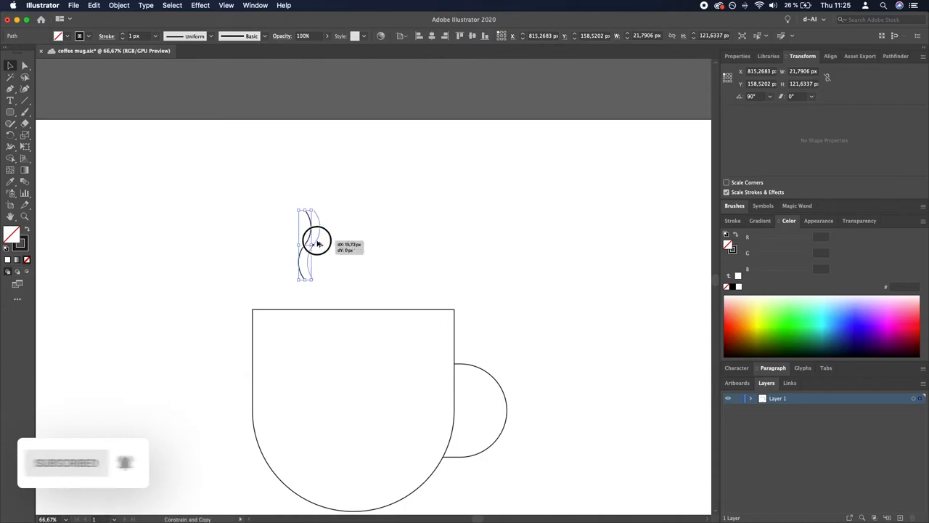
left_click_drag(317, 244, 416, 244)
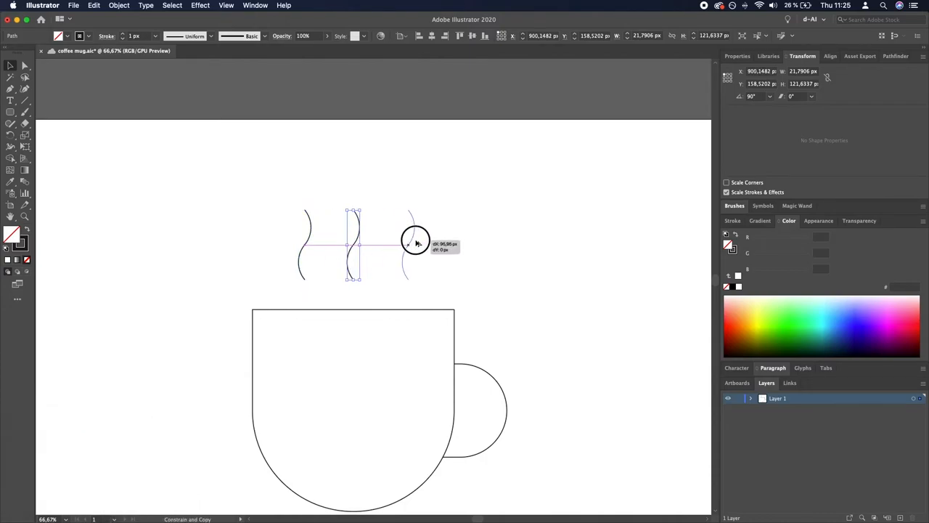
left_click_drag(415, 244, 395, 244)
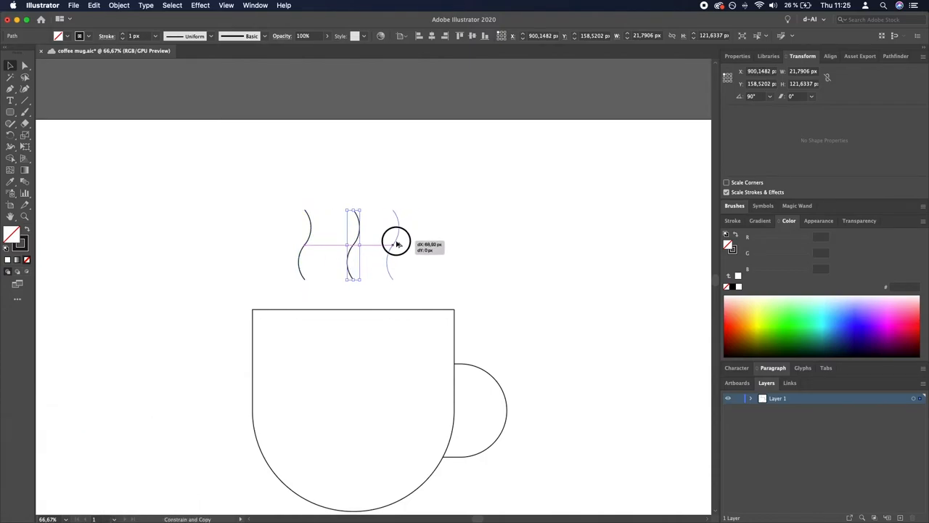
left_click_drag(395, 244, 404, 244)
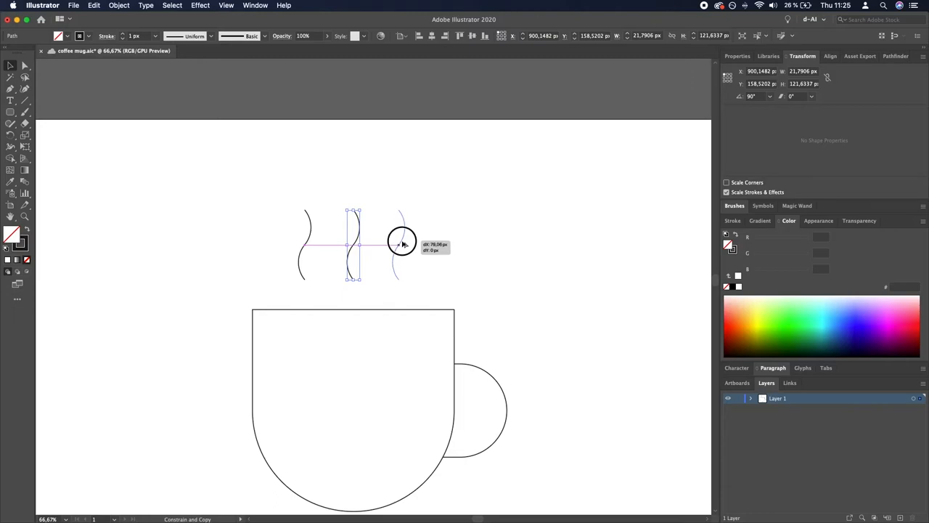
left_click_drag(398, 244, 408, 241)
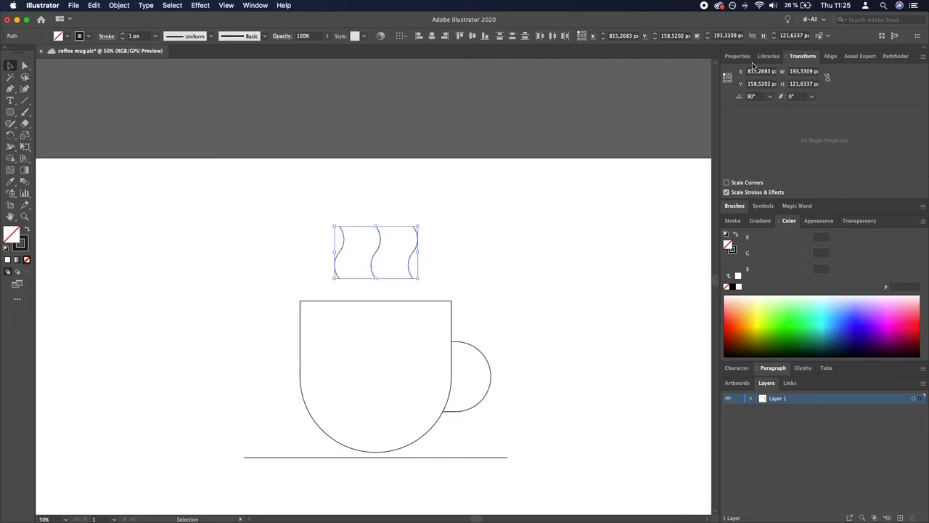
Distribute the three steam wisps evenly above the mug using the Align panel.
left_click(829, 55)
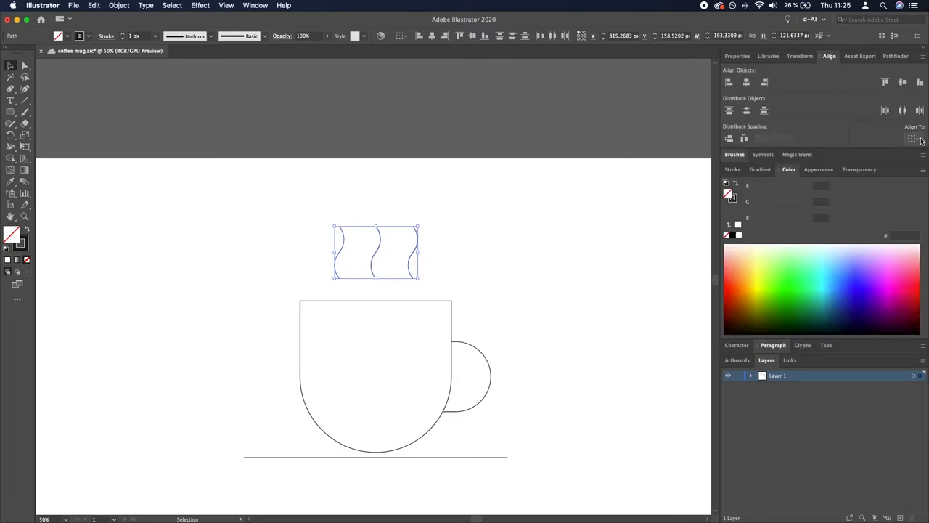
left_click(912, 139)
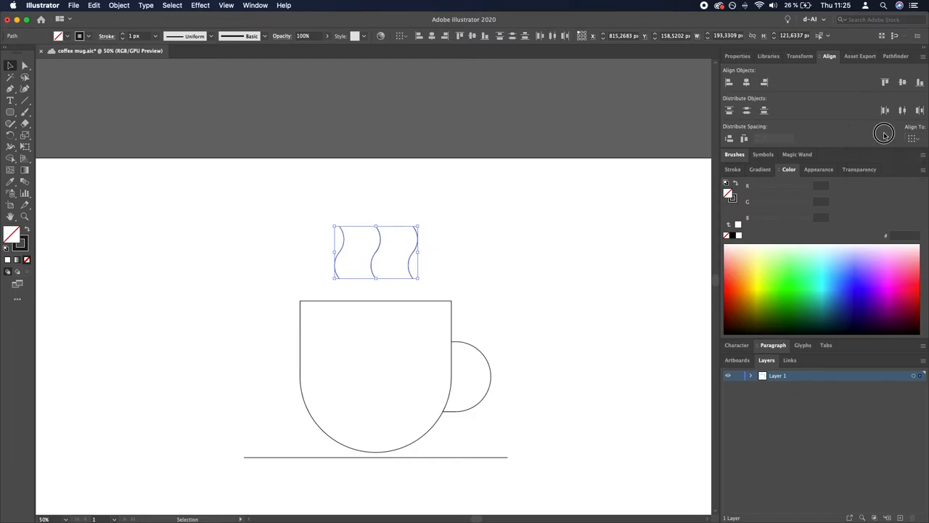
mouse_move(744, 138)
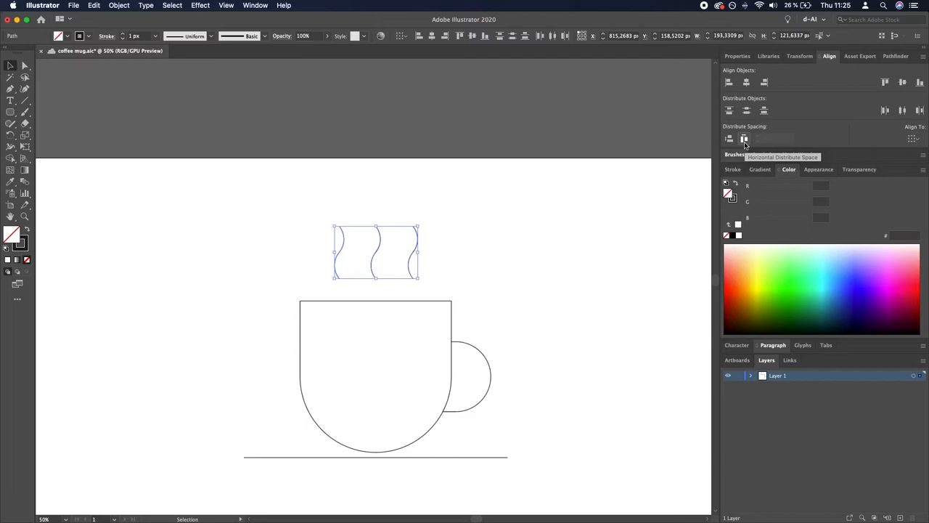
left_click(572, 185)
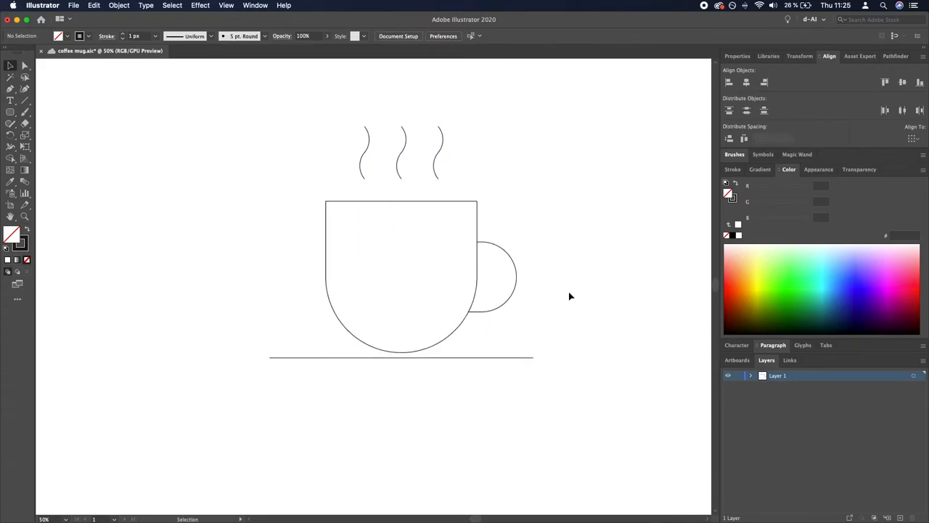
mouse_move(565, 410)
type("25")
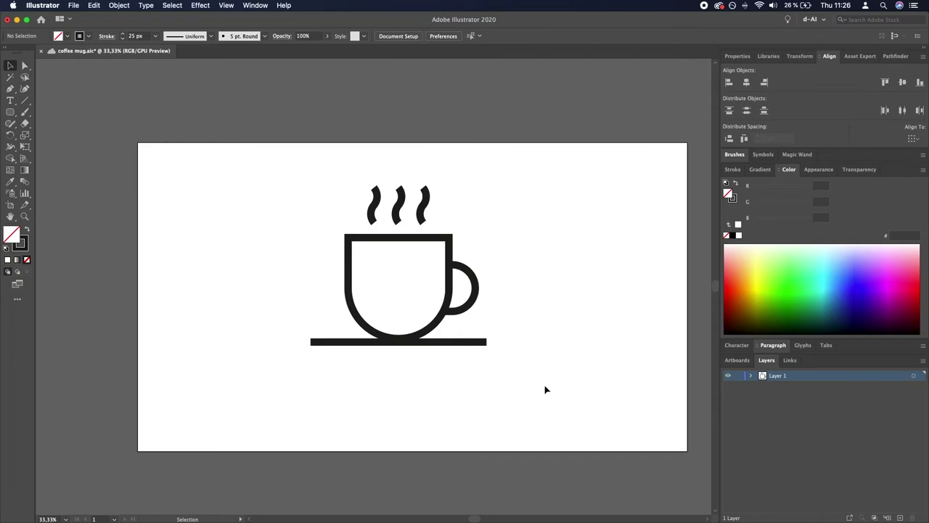
mouse_move(549, 391)
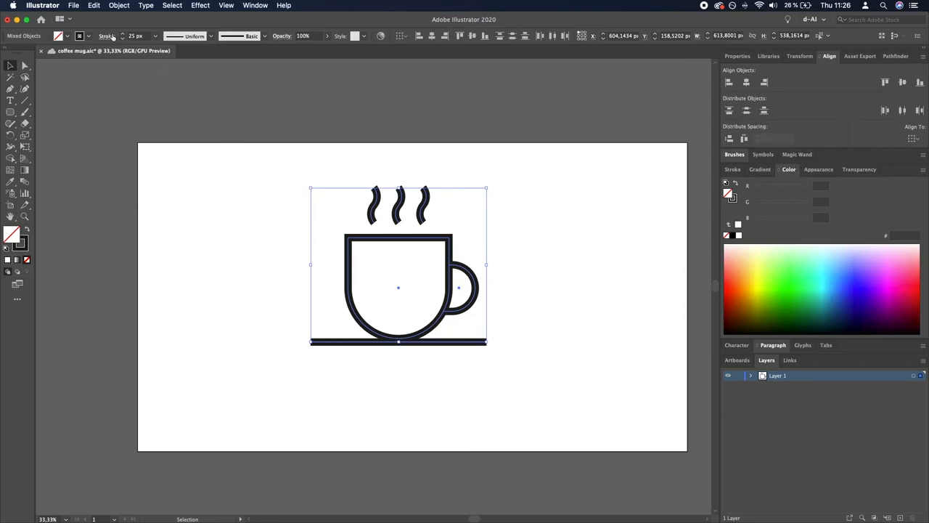
Give all mug lines a heavy 25 px stroke with round caps and round joins.
left_click(107, 34)
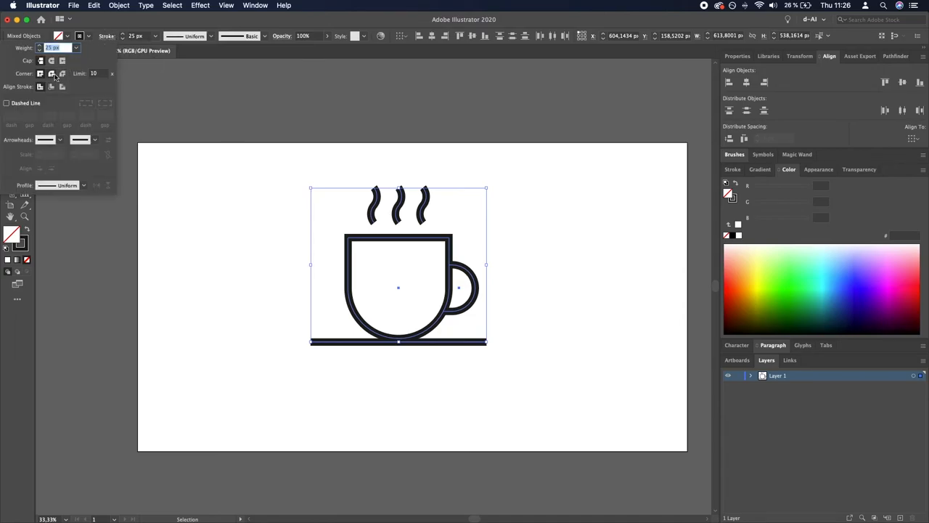
left_click(53, 73)
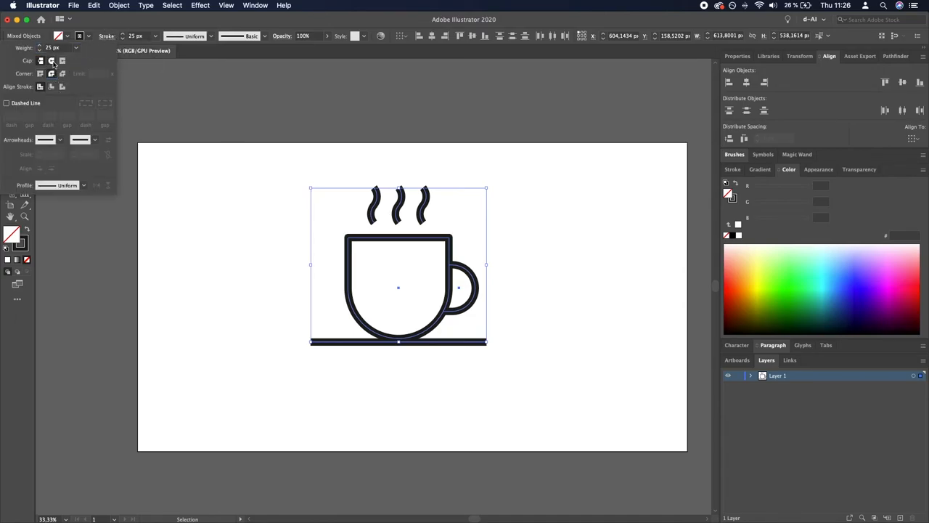
left_click(574, 303)
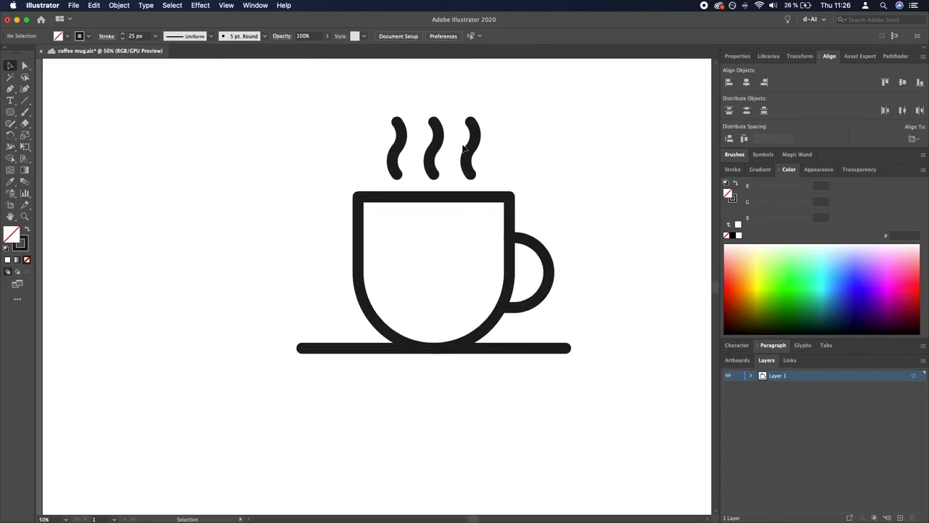
Select all the mug artwork and group it (Cmd+G).
left_click(431, 145)
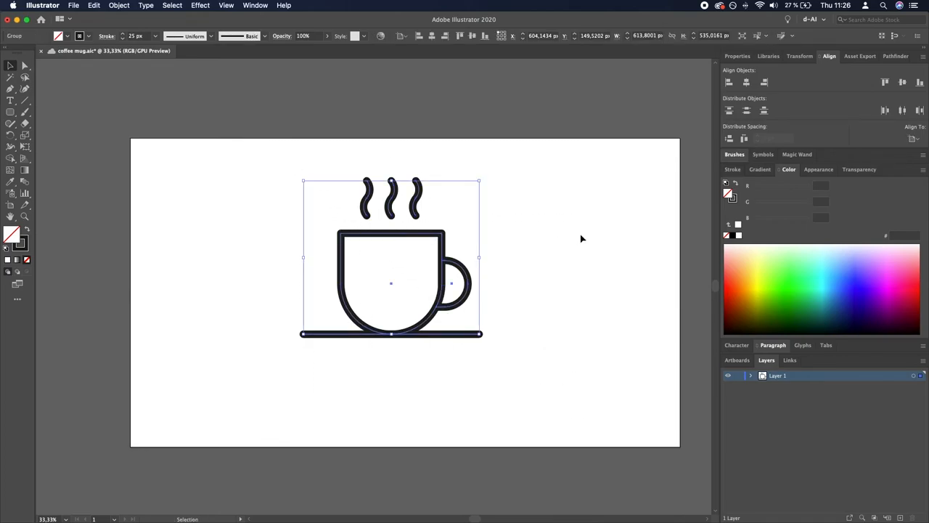
mouse_move(443, 87)
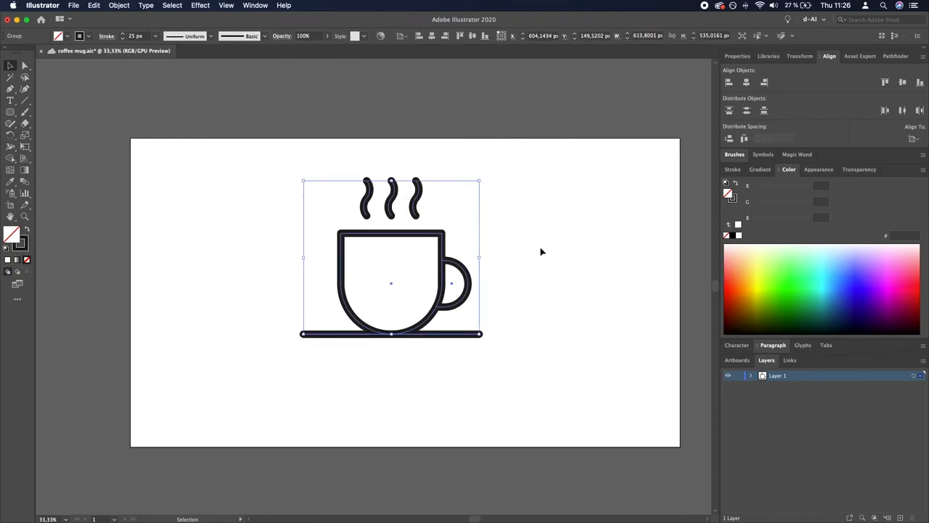
mouse_move(550, 250)
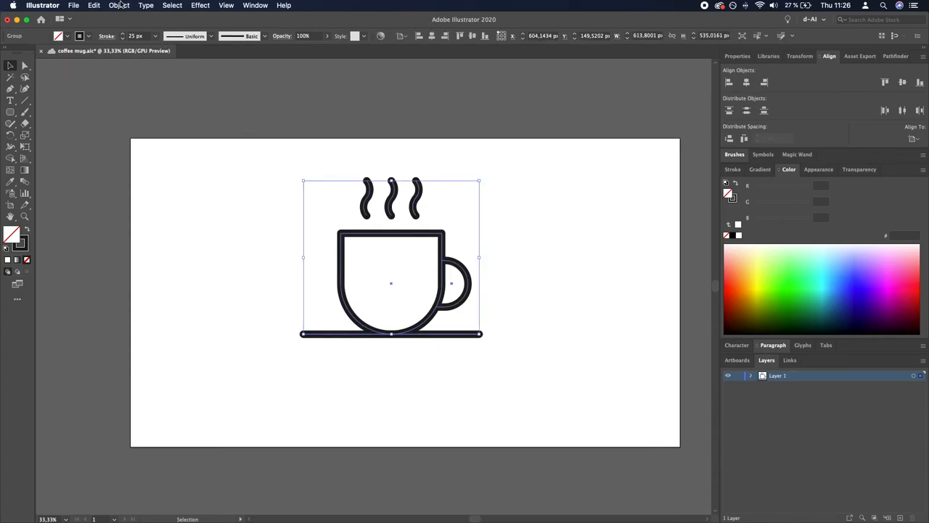
Ungroup the mug artwork via Object > Ungroup and deselect on empty canvas.
left_click(119, 6)
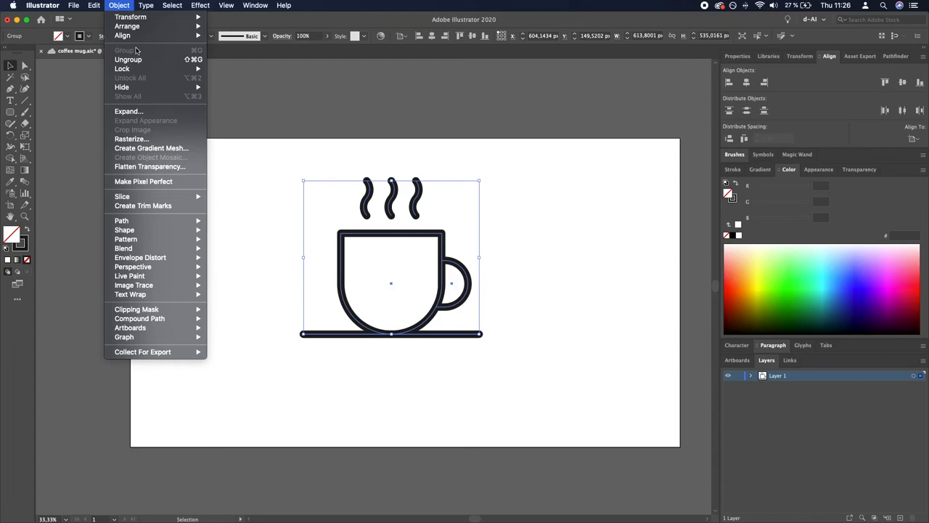
mouse_move(137, 59)
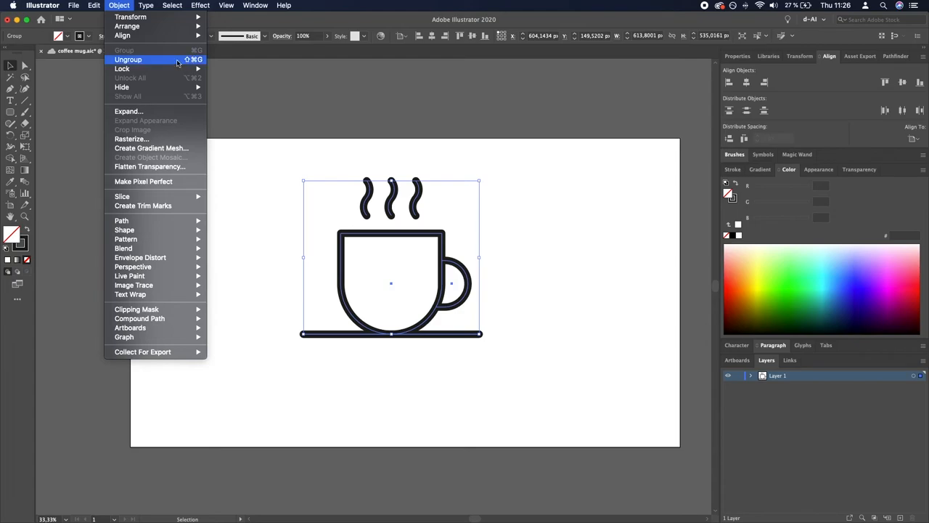
left_click(127, 60)
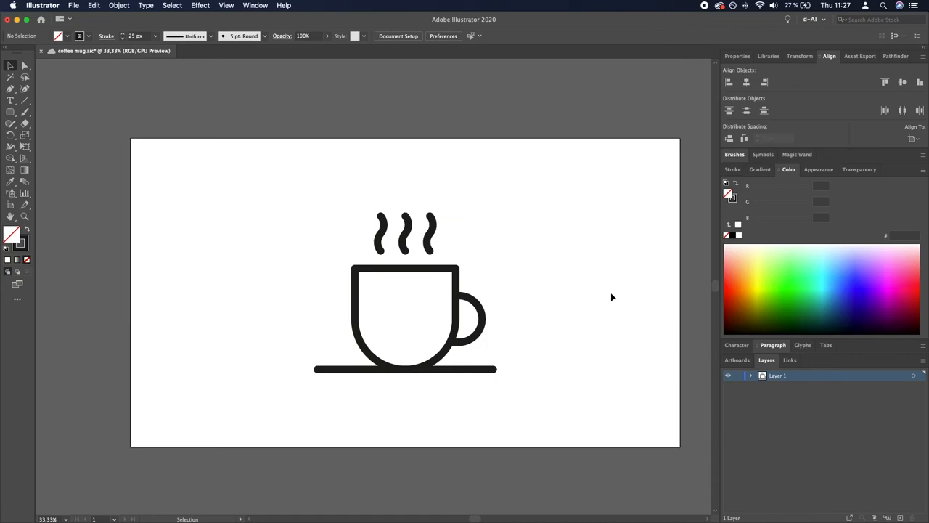
mouse_move(401, 236)
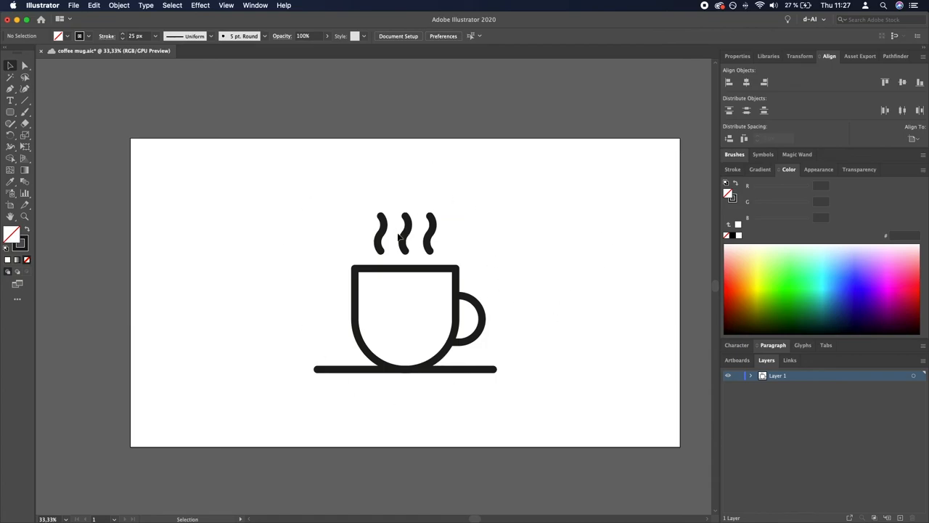
mouse_move(456, 205)
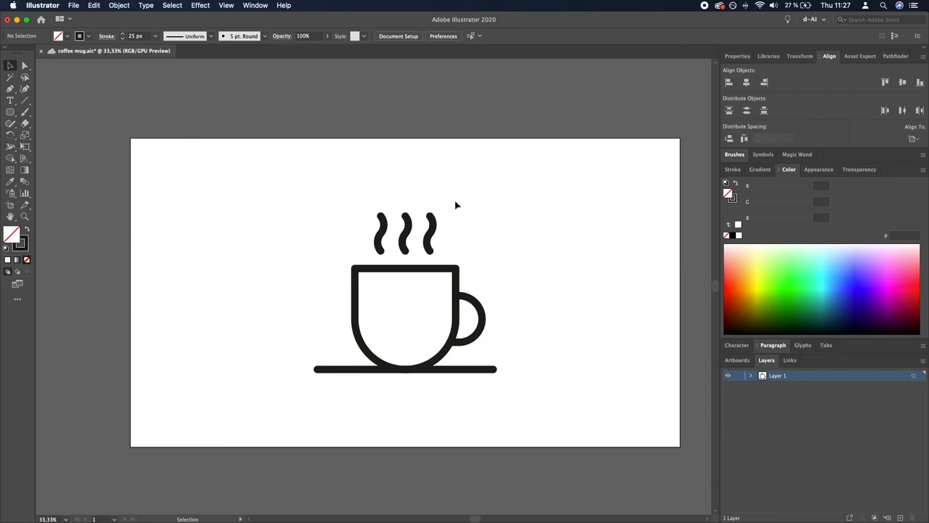
mouse_move(541, 458)
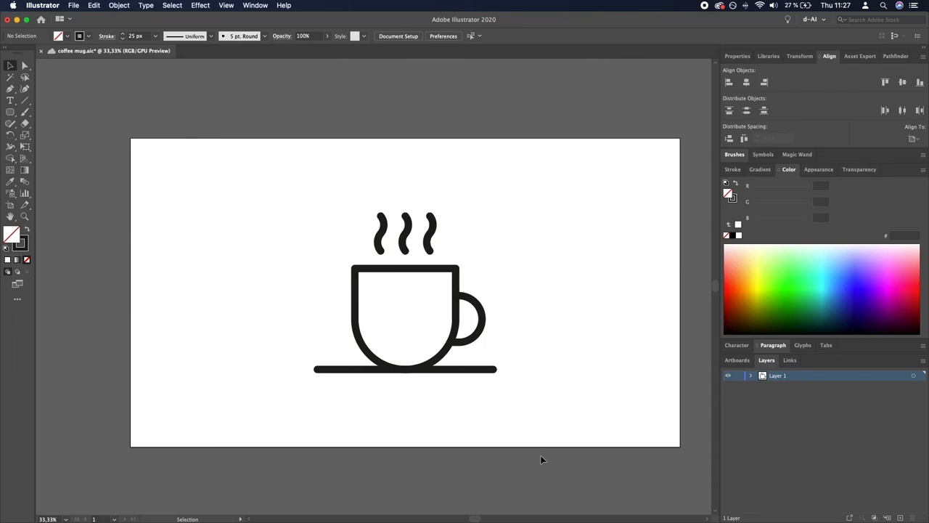
mouse_move(469, 244)
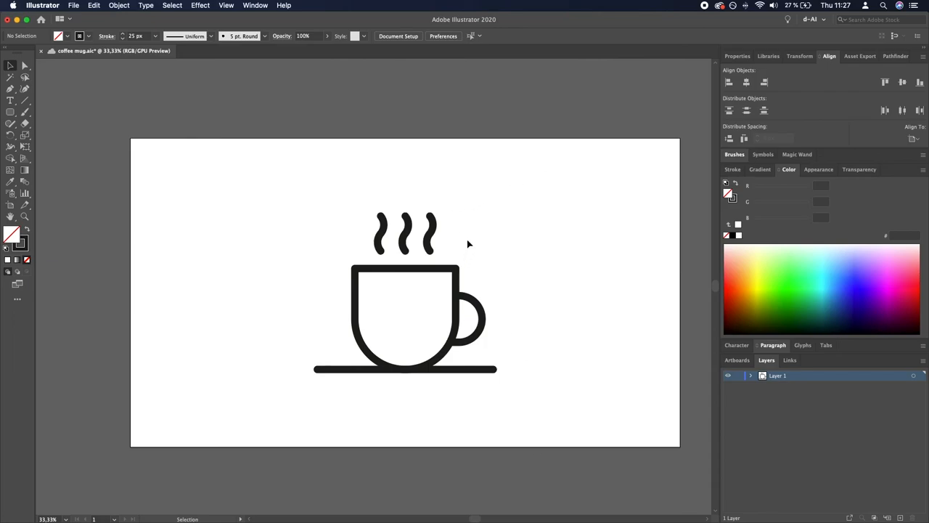
left_click(403, 317)
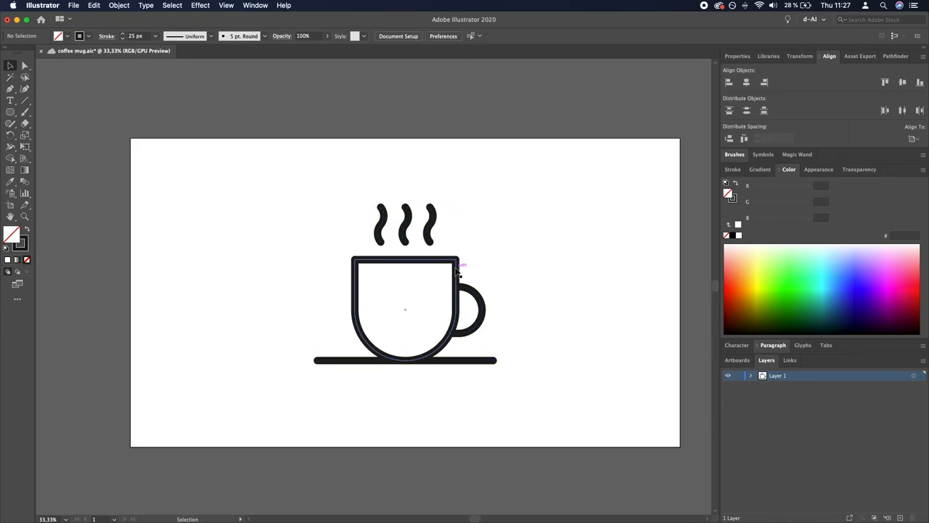
Enter Isolation Mode on the cup group, then start an artboard-sized rectangle.
double_click(404, 308)
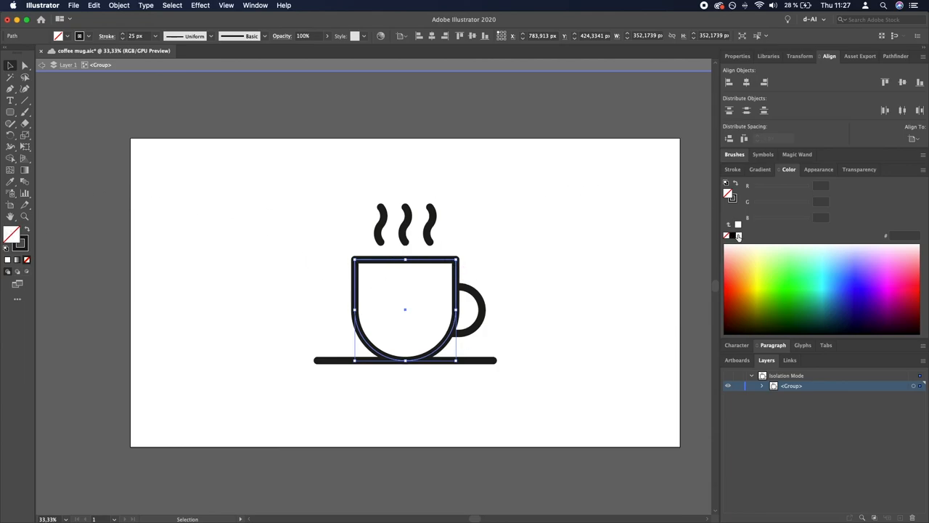
left_click(727, 235)
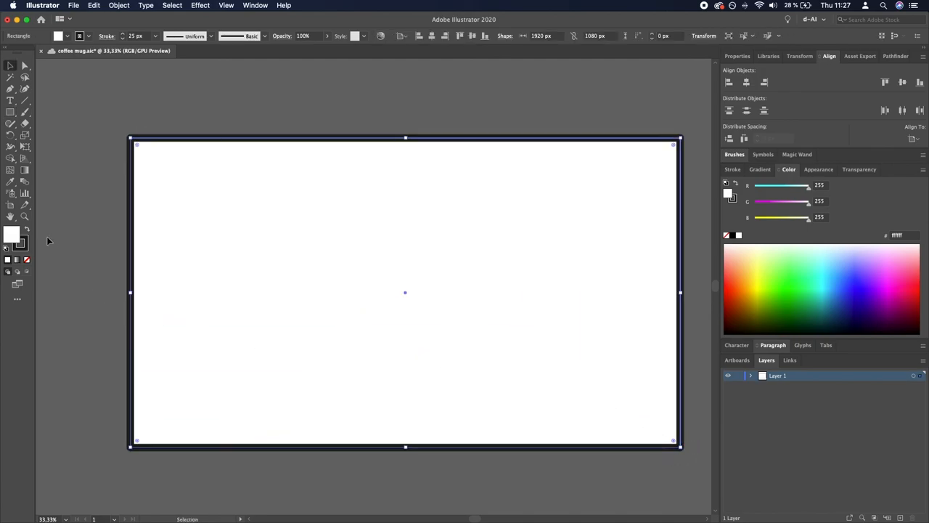
Fill the background rectangle bright yellow in the Color Picker and reach Object > Arrange.
left_click(26, 259)
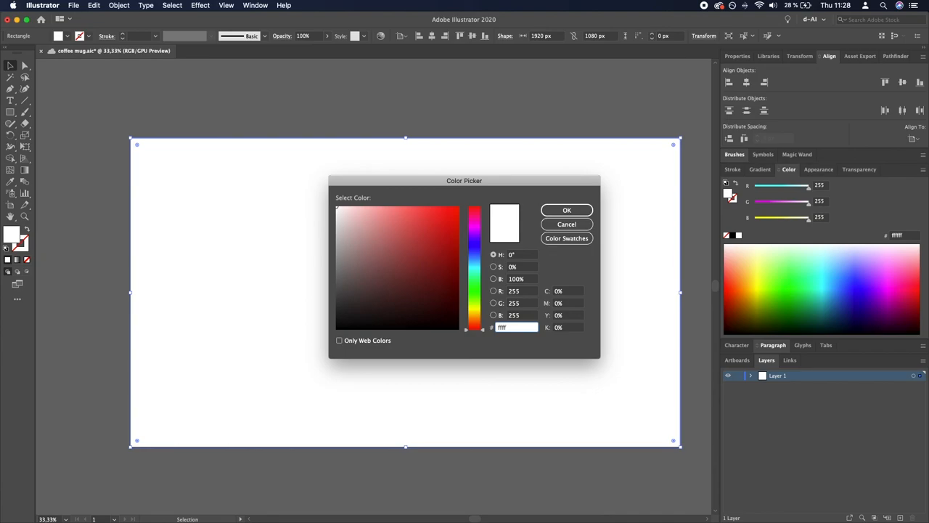
left_click(566, 209)
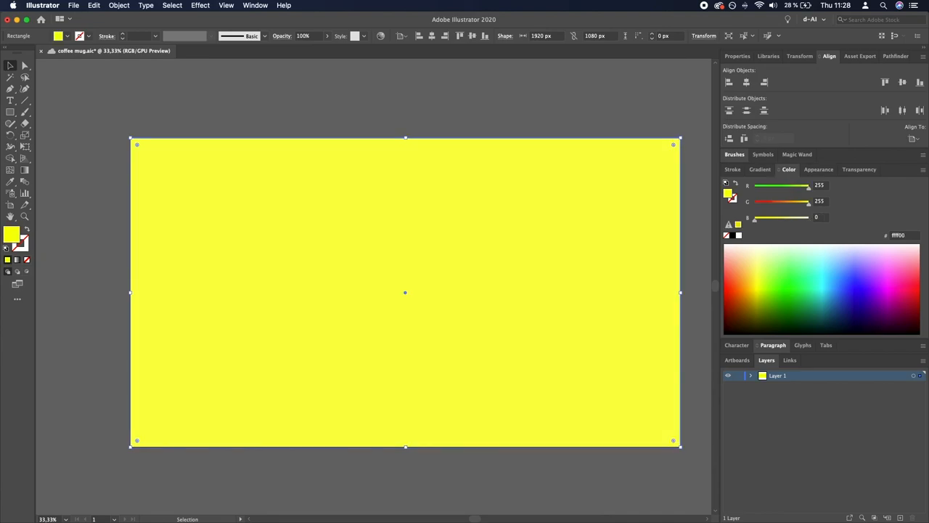
left_click(115, 6)
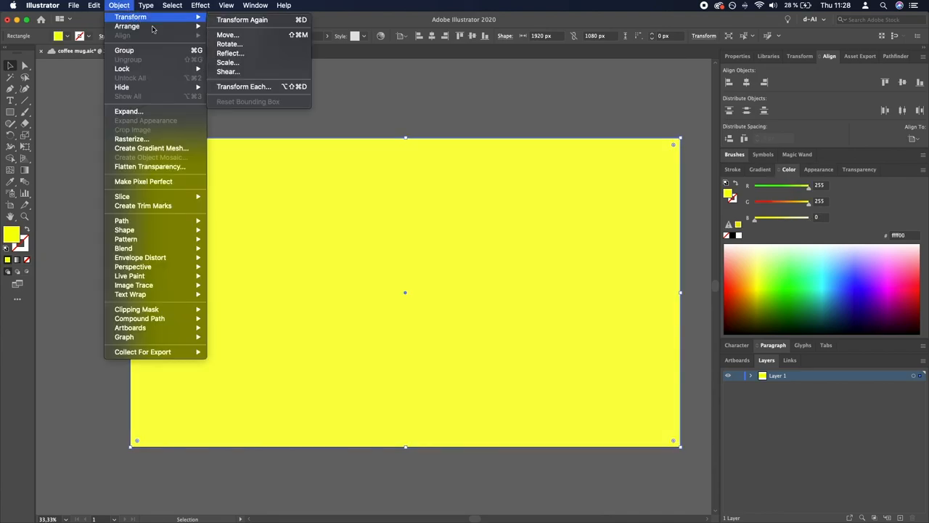